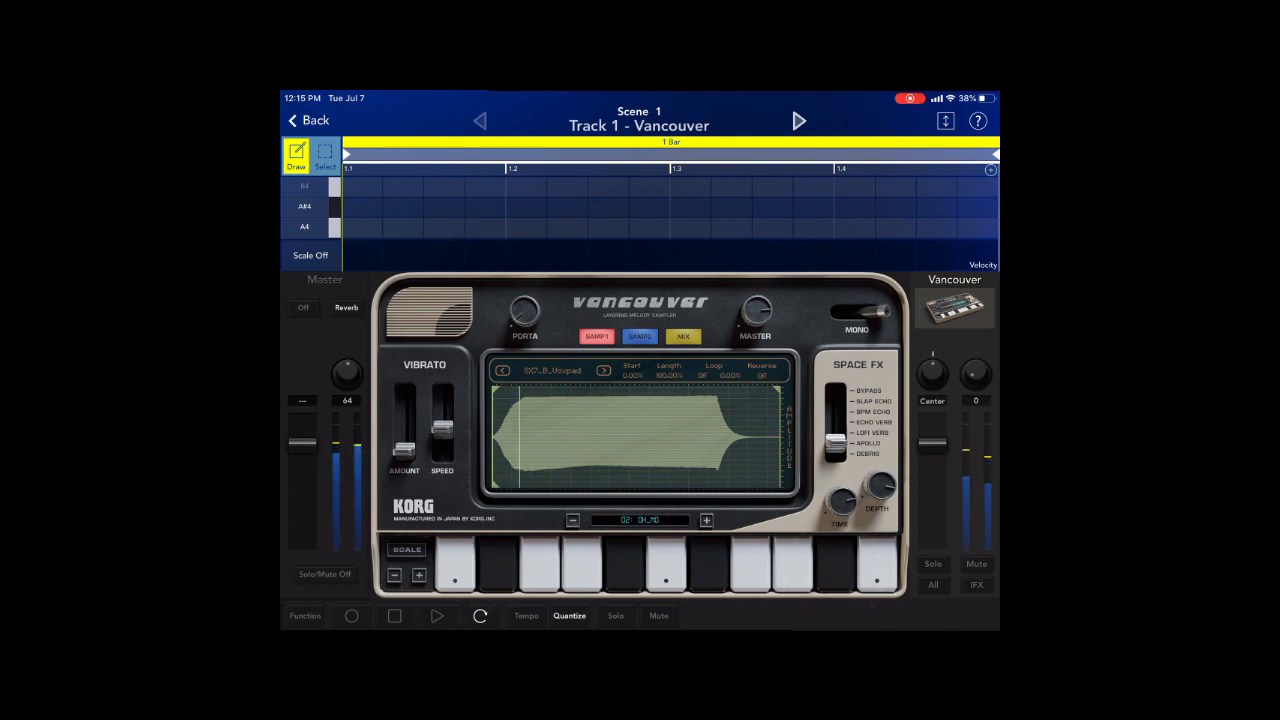
# Audition Vancouver's current sample on the keys, then bring up its Factory chord sample list.
pyautogui.click(456, 560)
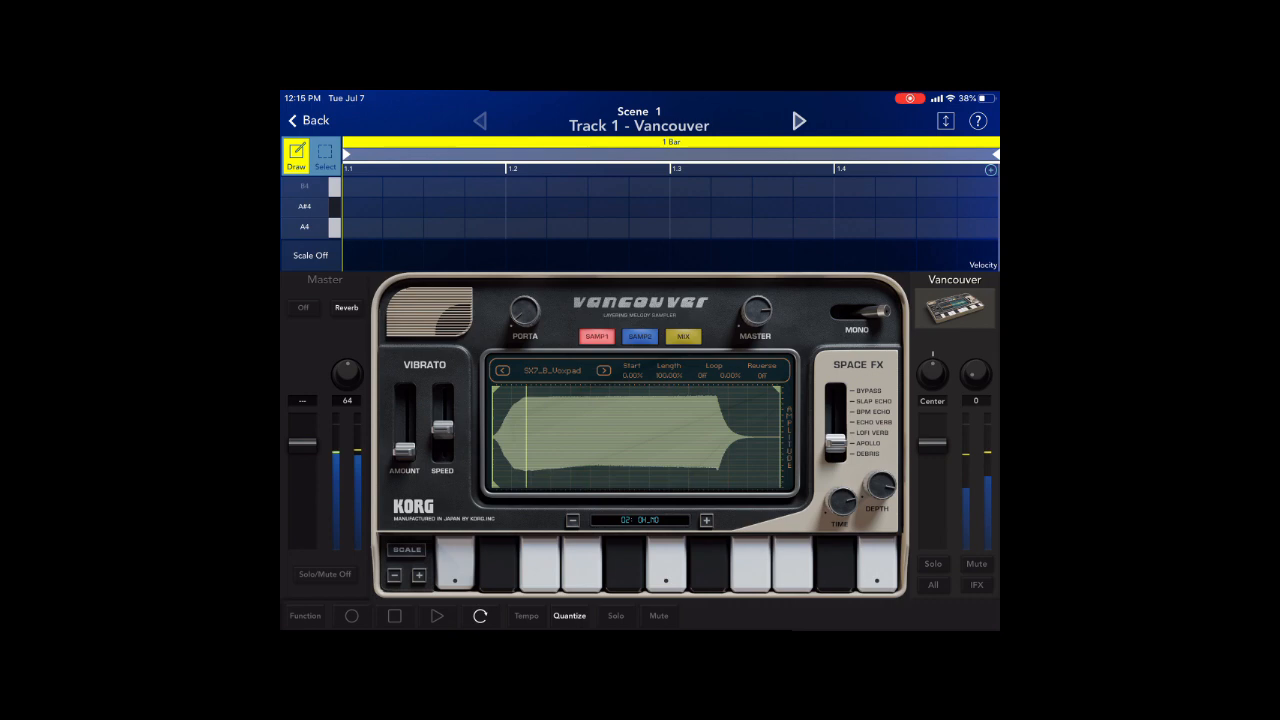
pyautogui.click(668, 570)
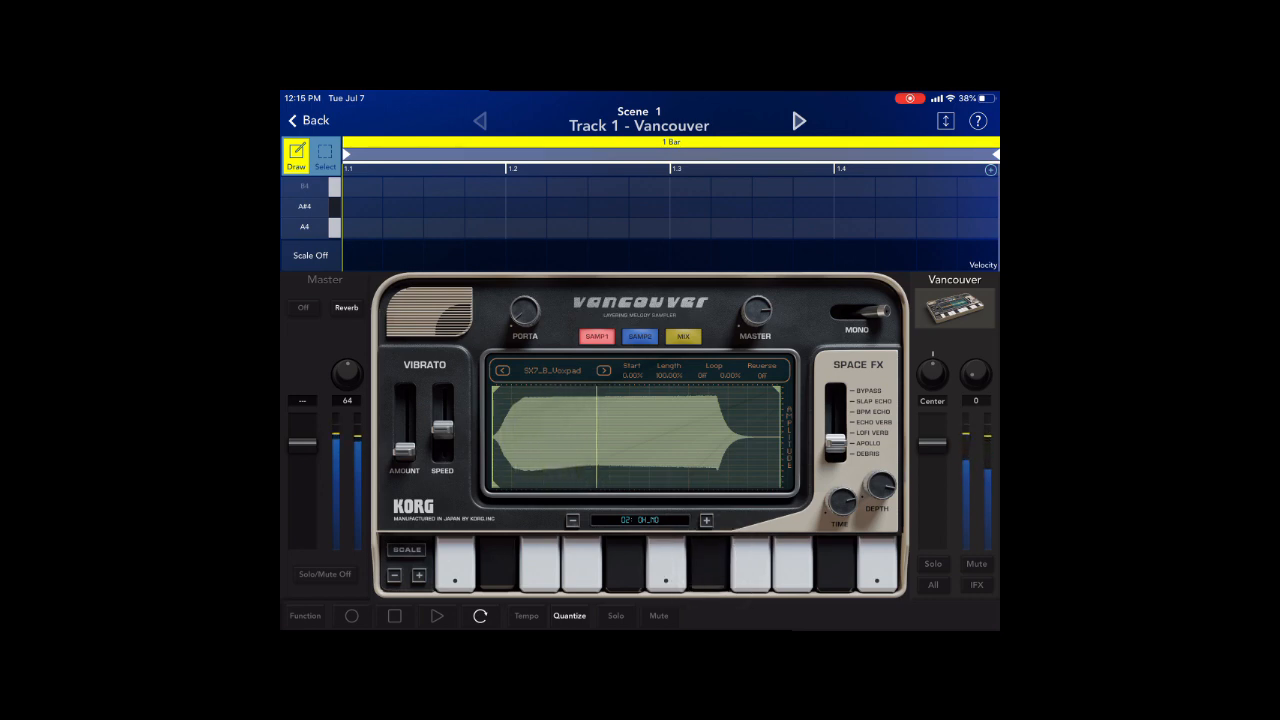
pyautogui.click(536, 564)
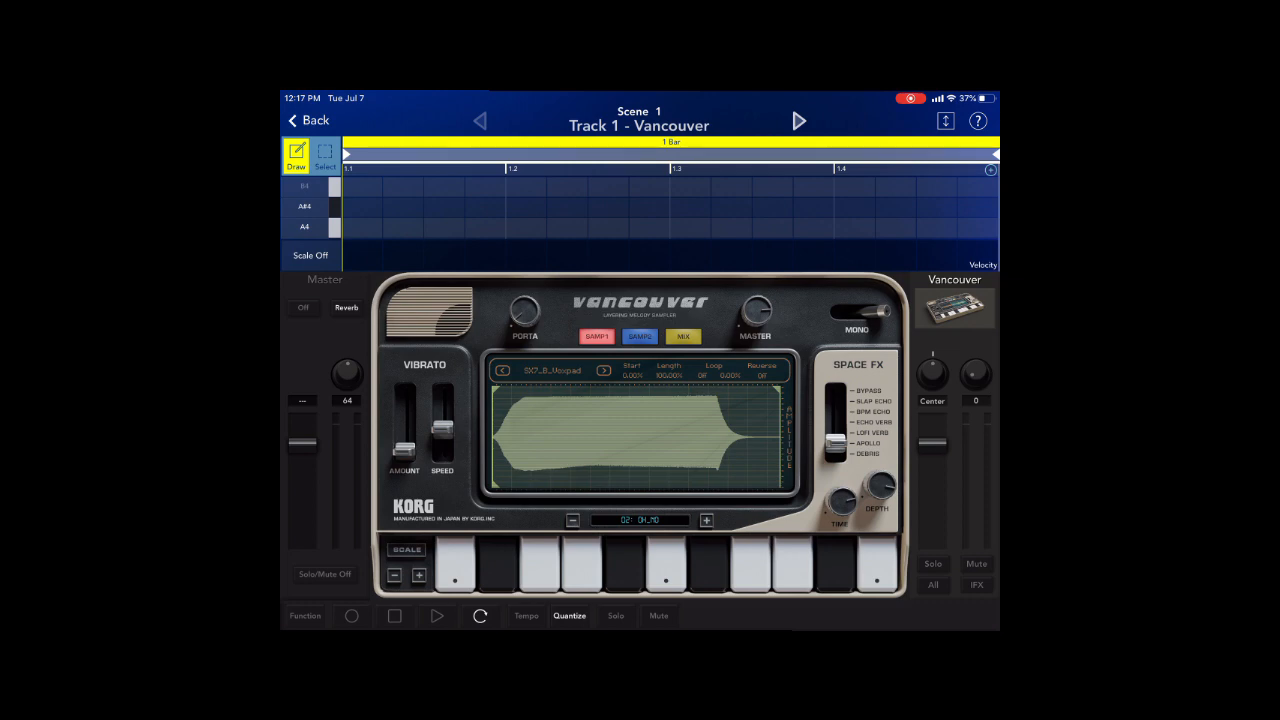
pyautogui.click(308, 120)
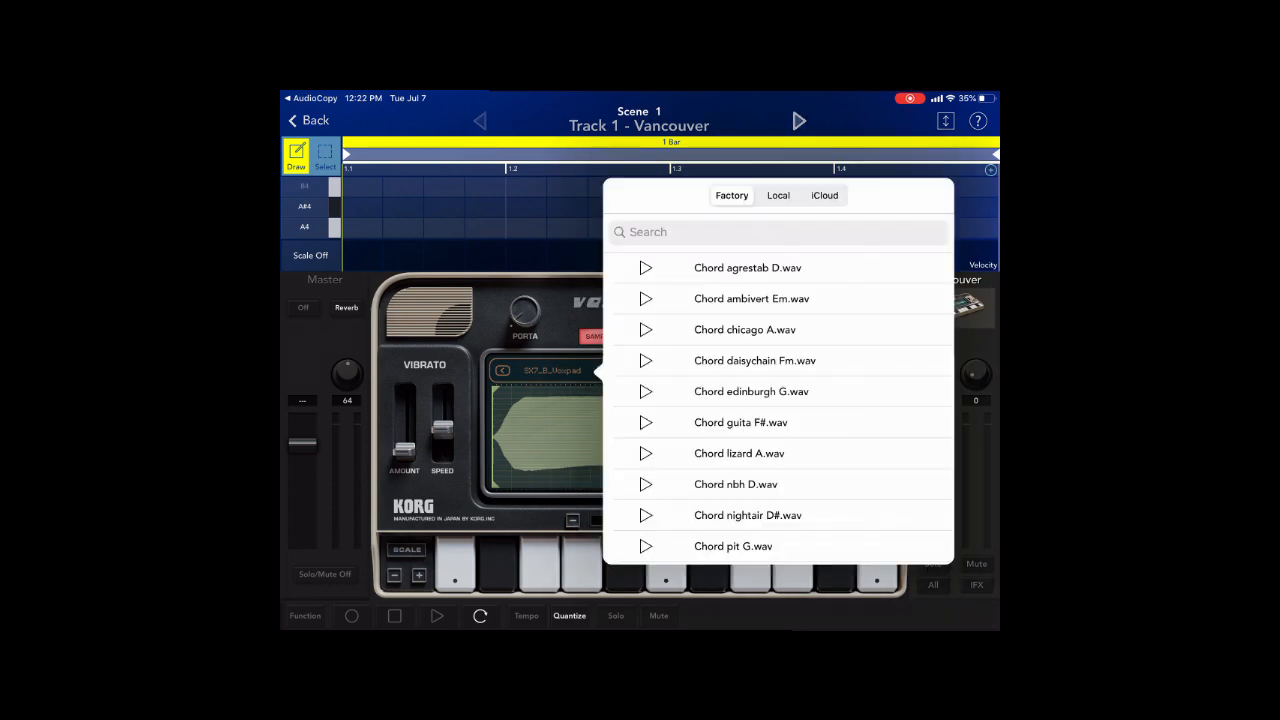
# Load the local sample EST_A_Mayantemple.wav into Vancouver.
pyautogui.click(778, 196)
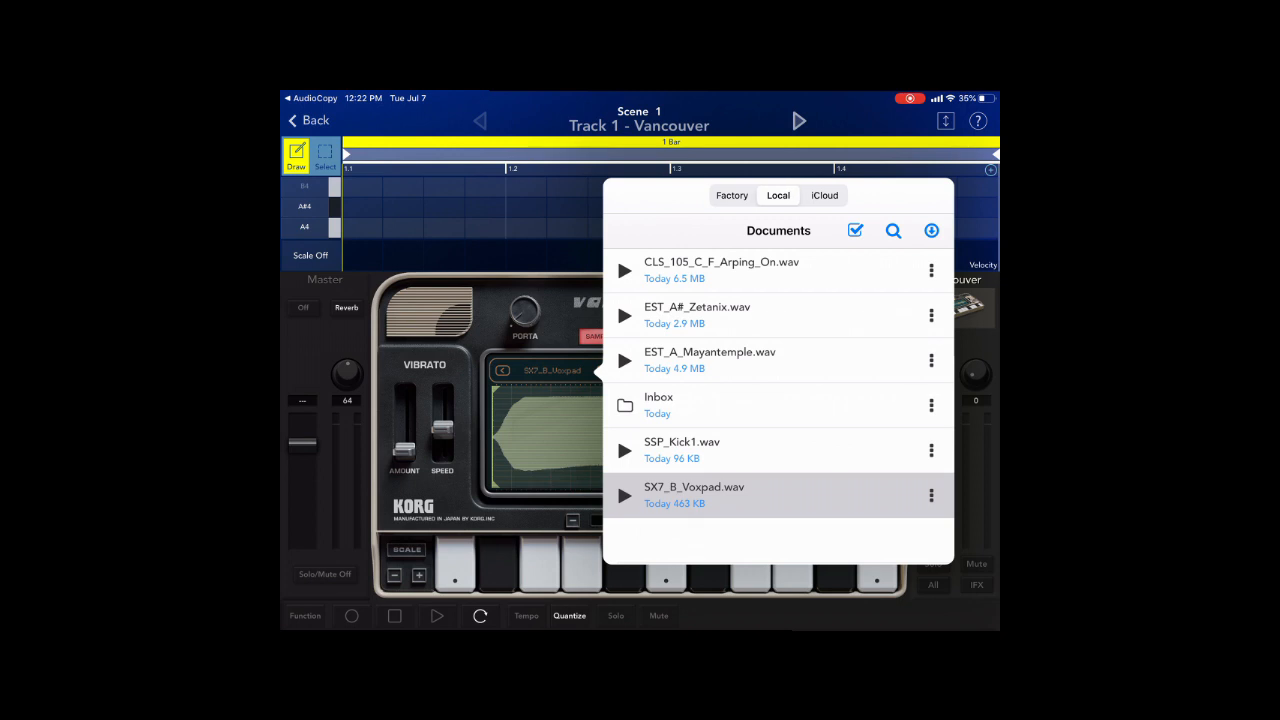
pyautogui.click(708, 360)
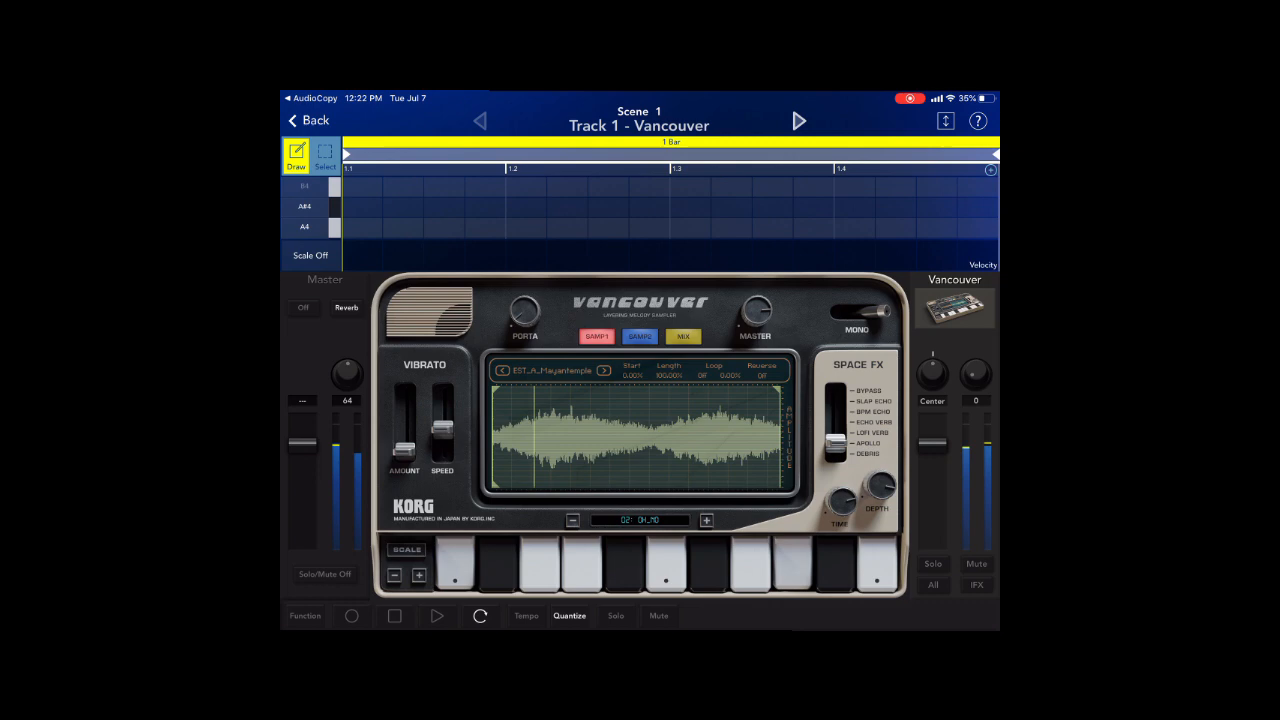
# Reopen Vancouver's sample browser on the Local documents list with CLS_105_C_F_Arping_On.wav highlighted.
pyautogui.click(490, 564)
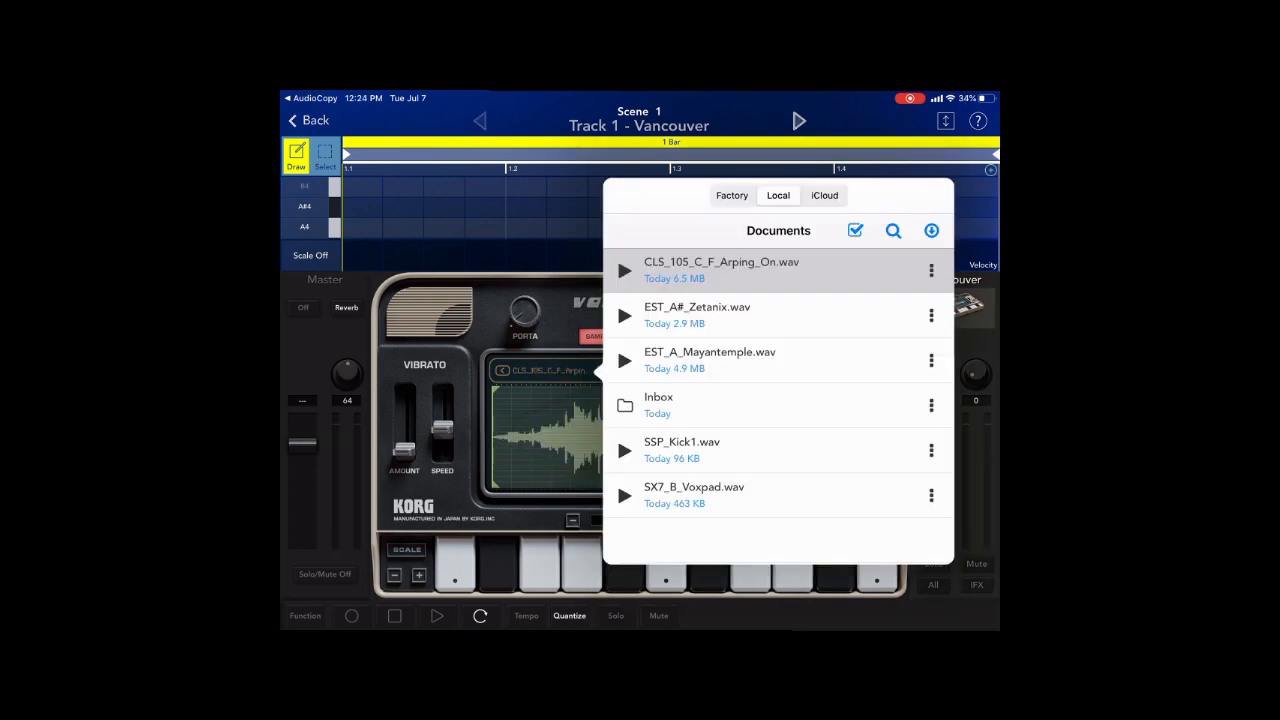
# Import a sample via AudioCopy, dismiss the file options, and load EST_B_Crystalcave.wav into Vancouver.
pyautogui.click(930, 232)
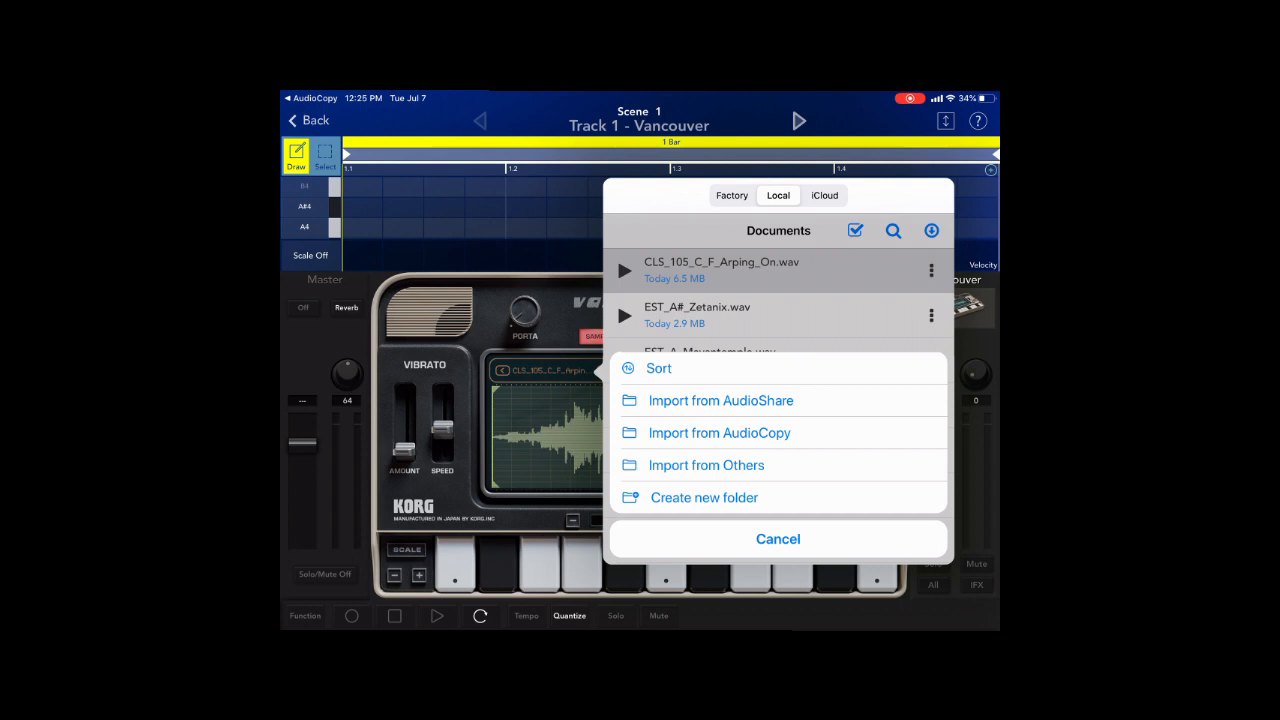
pyautogui.click(720, 400)
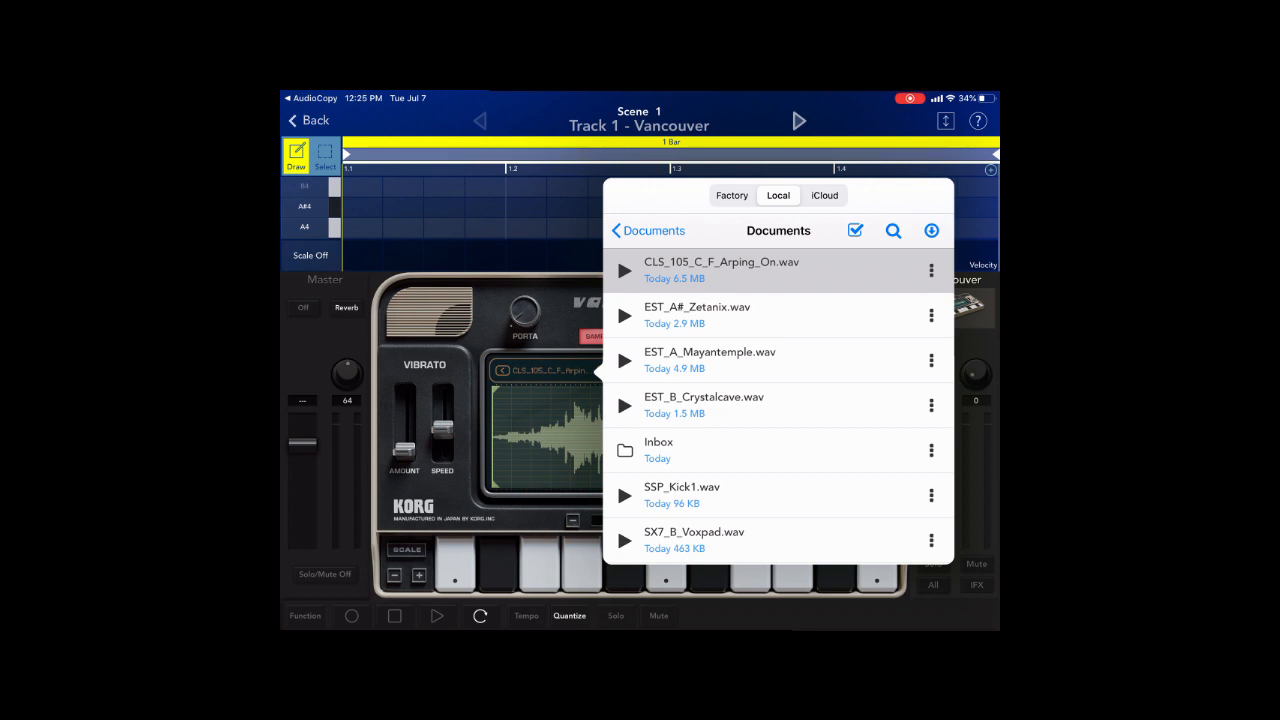
pyautogui.click(930, 270)
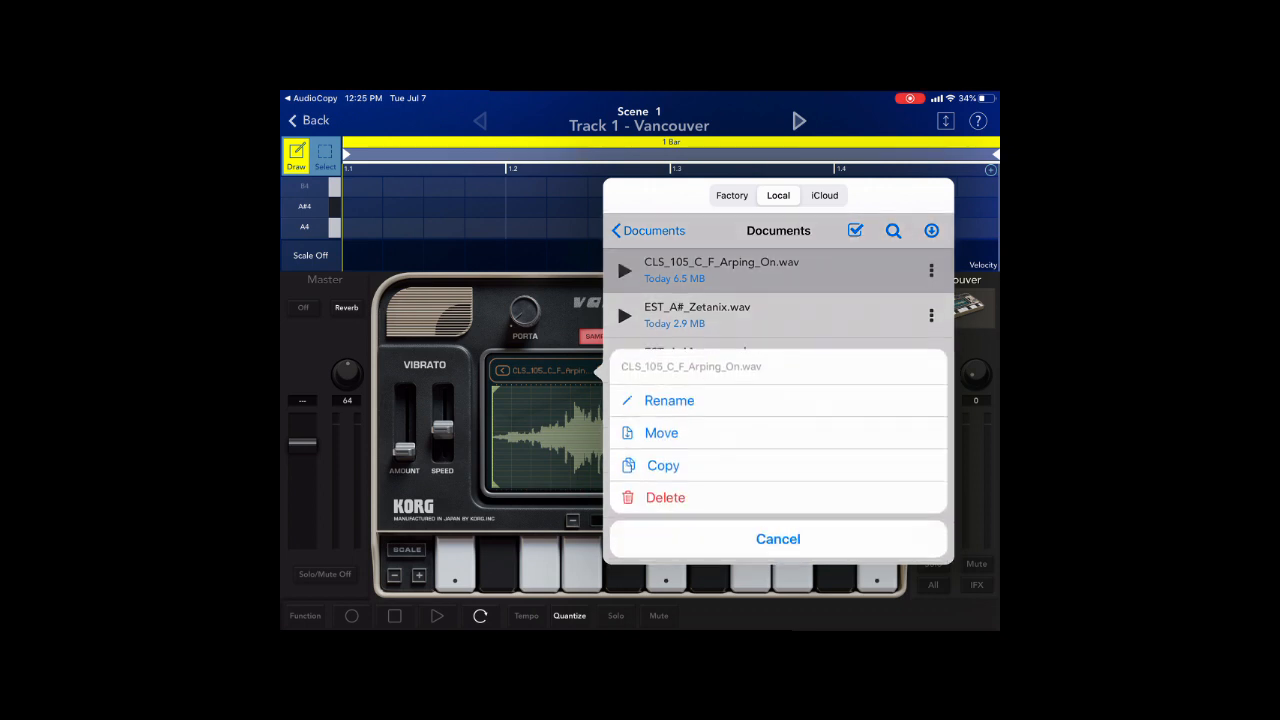
pyautogui.click(778, 538)
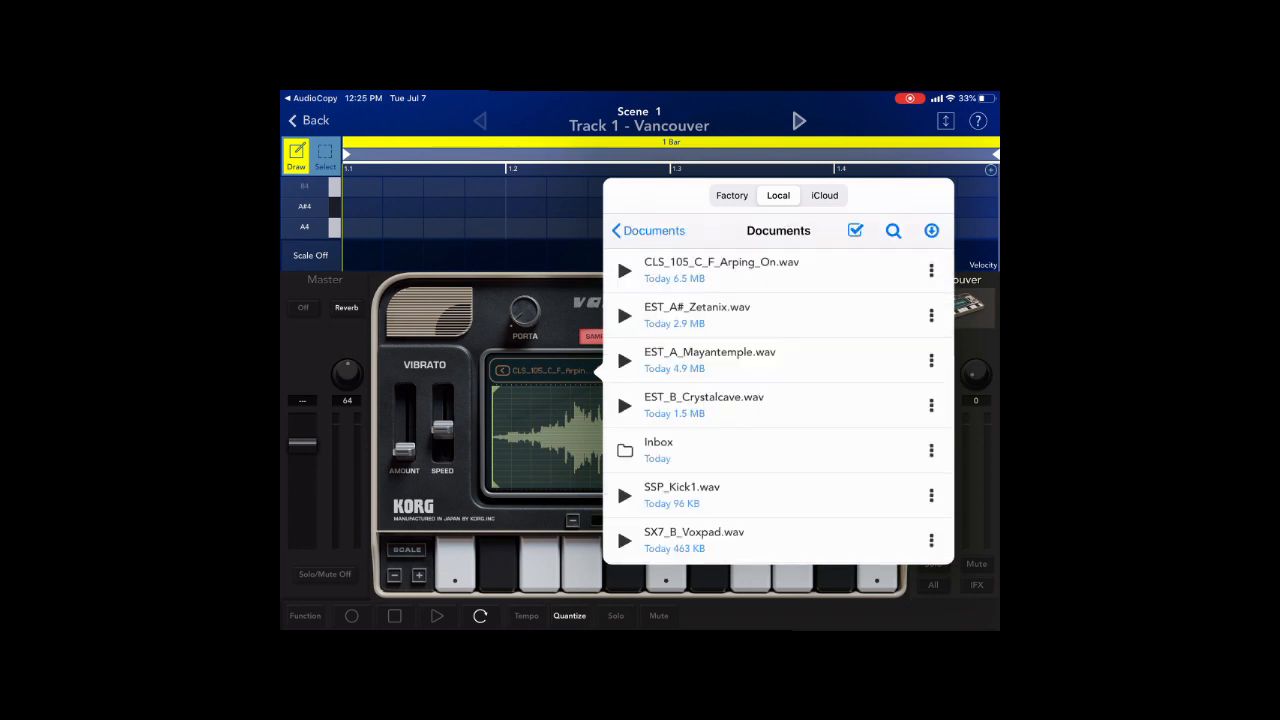
pyautogui.click(704, 404)
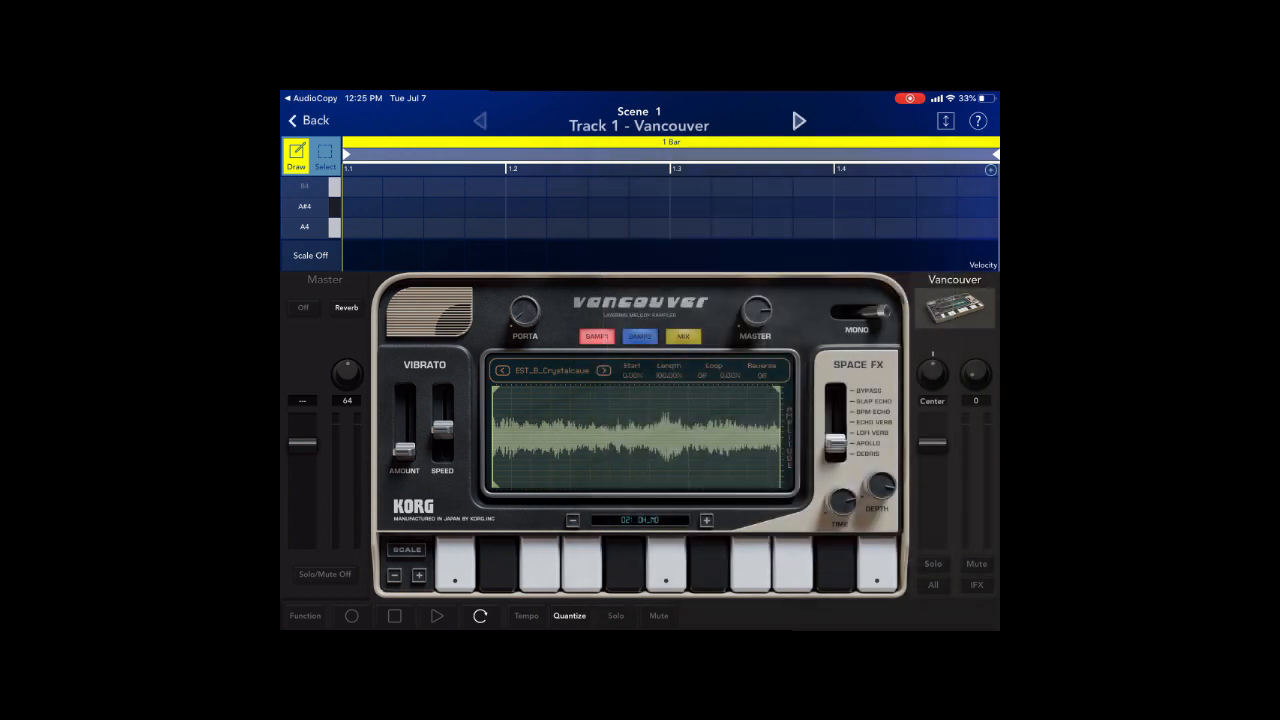
# Audition the Crystalcave sample, switch to Track 2's Bilbao and bring up its local sample list.
pyautogui.click(456, 564)
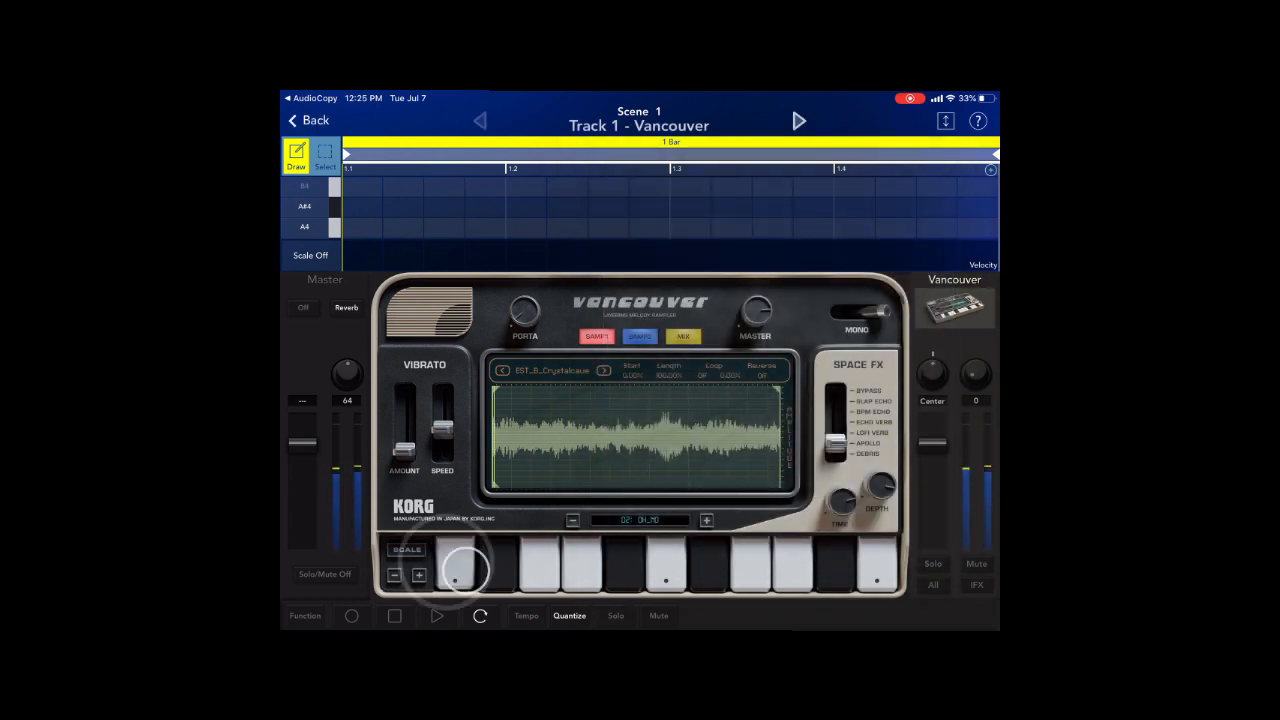
pyautogui.click(456, 560)
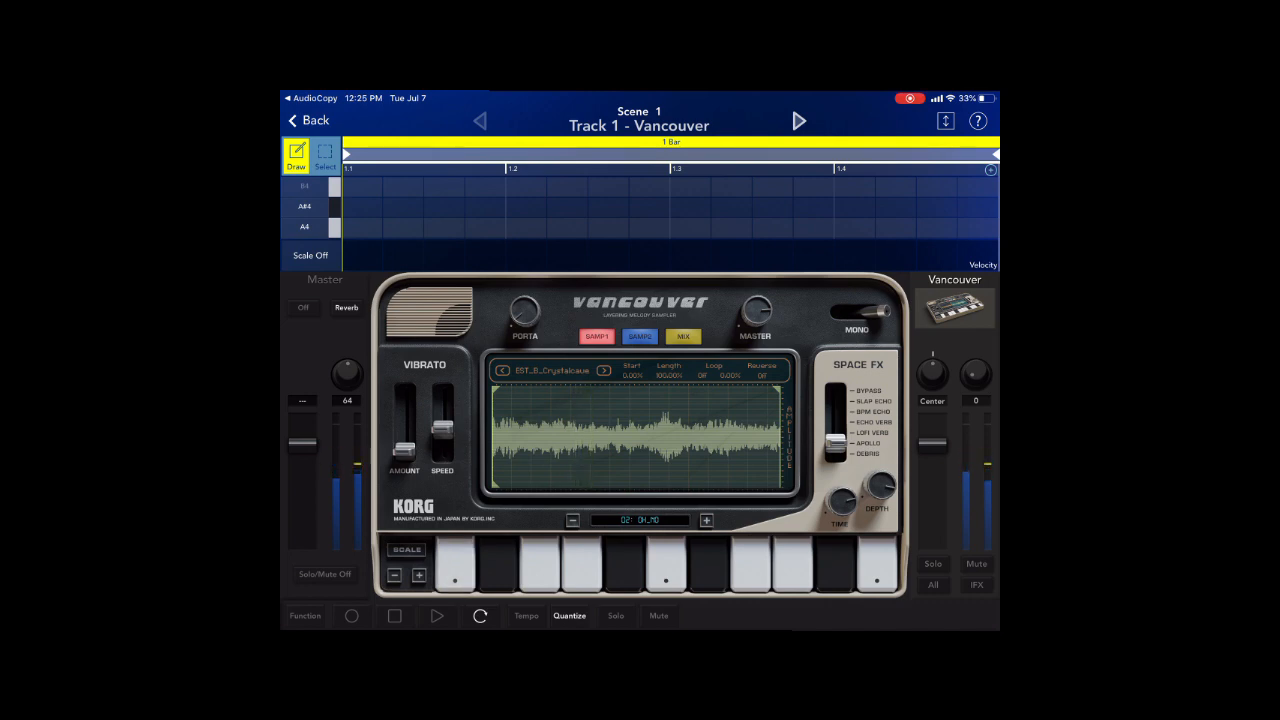
pyautogui.click(800, 122)
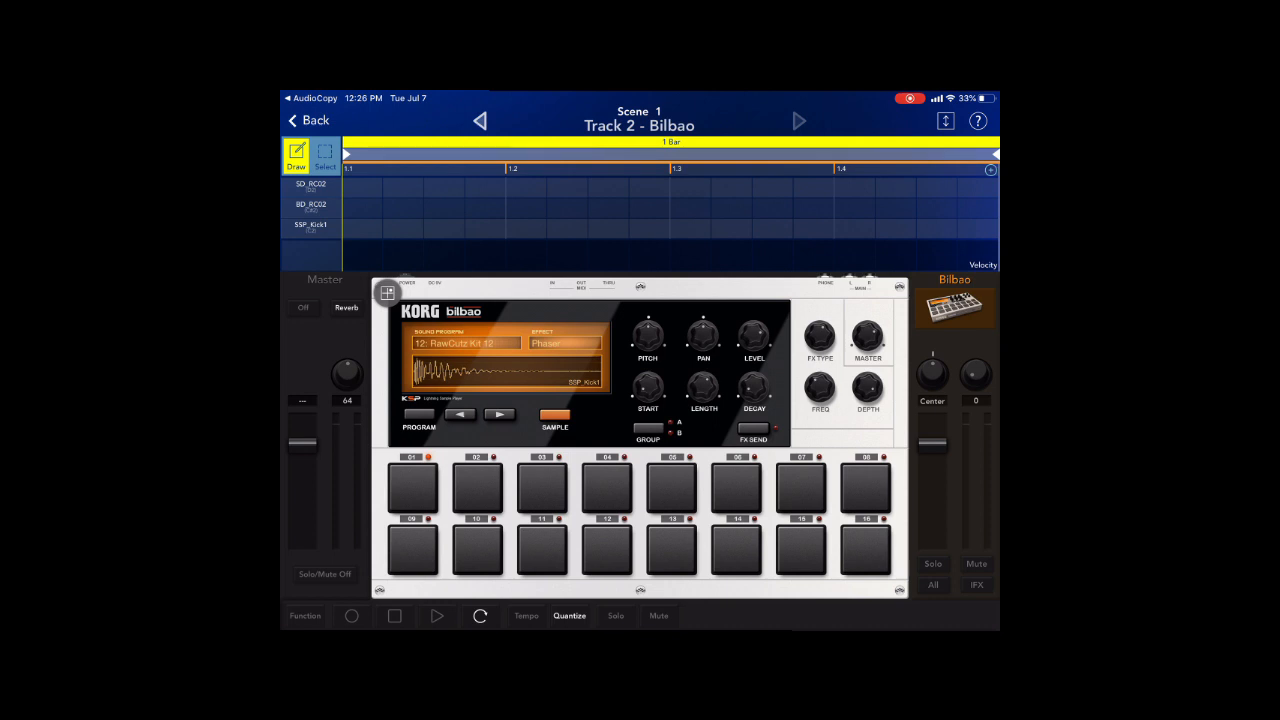
pyautogui.click(554, 414)
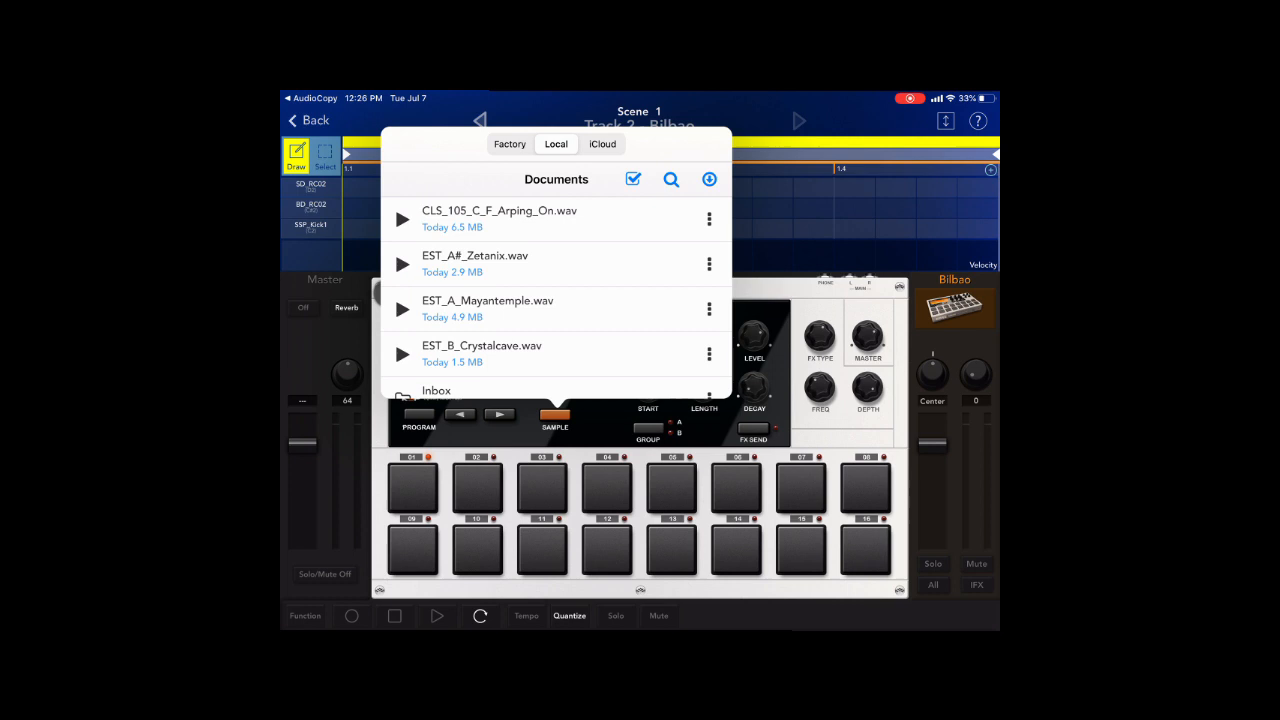